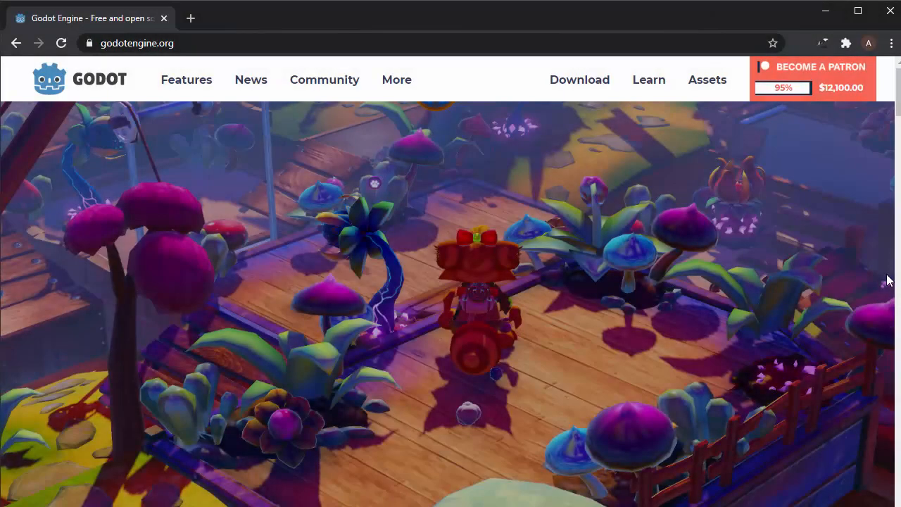
Open the godotengine.org download page and show the Windows download options
scroll("down", 3)
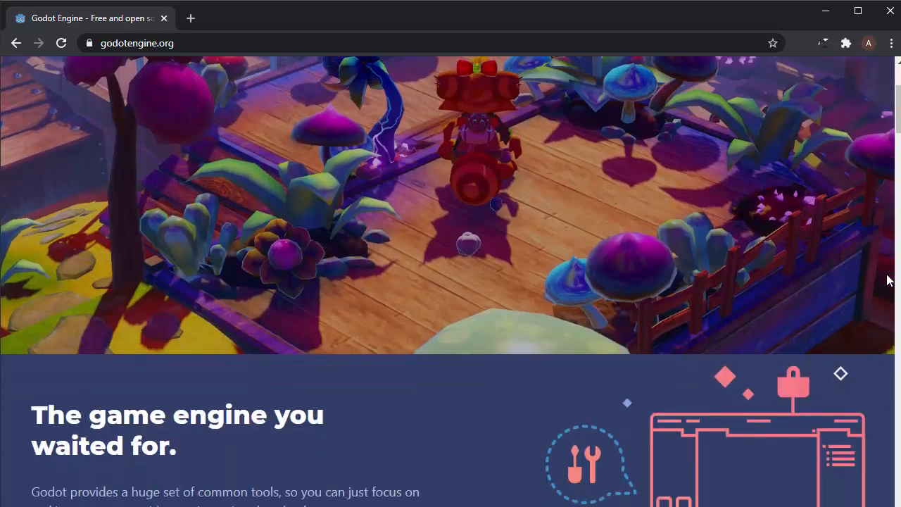
scroll("down", 3)
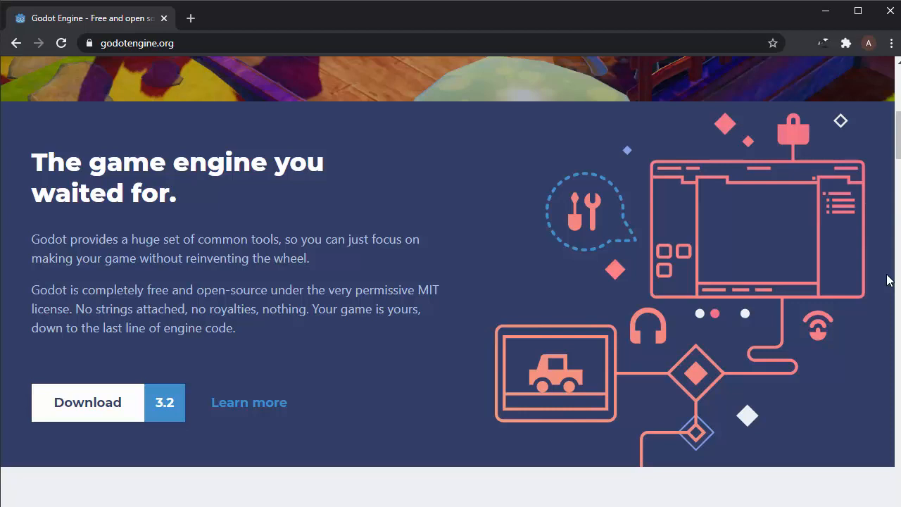
scroll("down", 3)
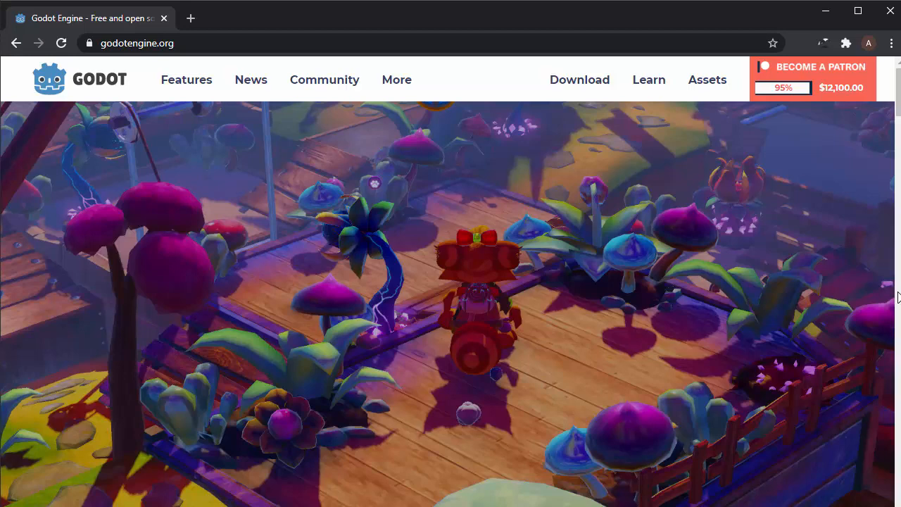
left_click(579, 80)
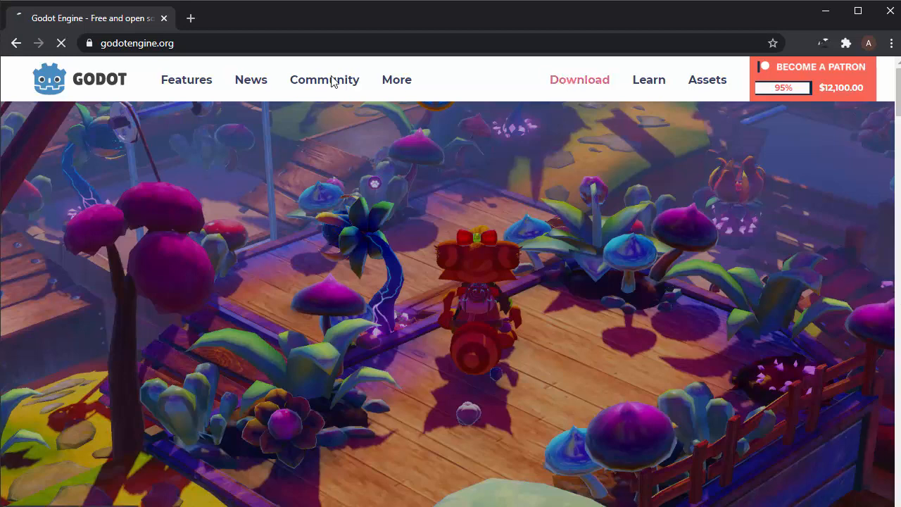
left_click(579, 80)
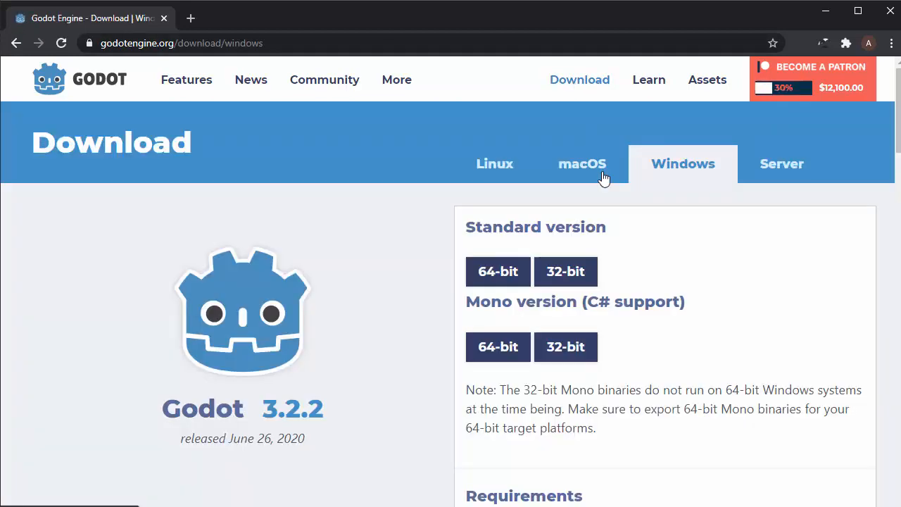
Launch the downloaded Godot_v3.2.2-stable_win64.exe from File Explorer
scroll("down", 3)
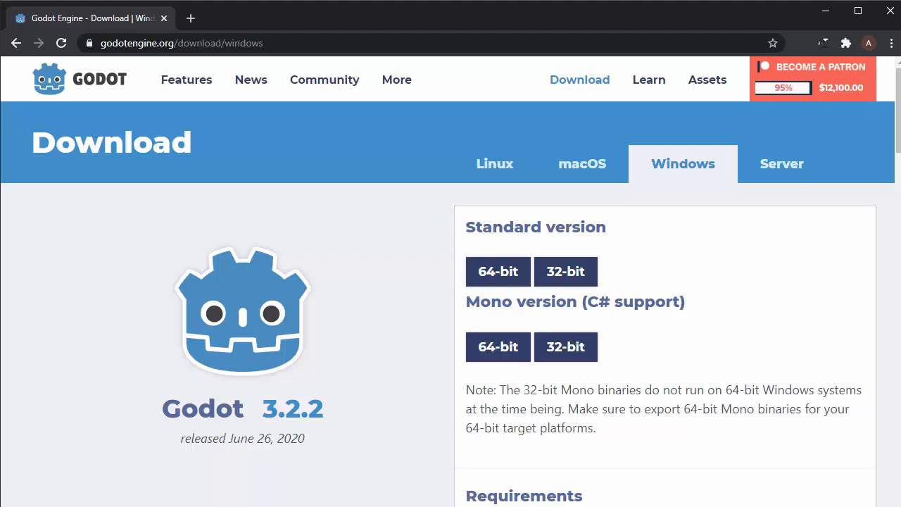
mouse_move(654, 263)
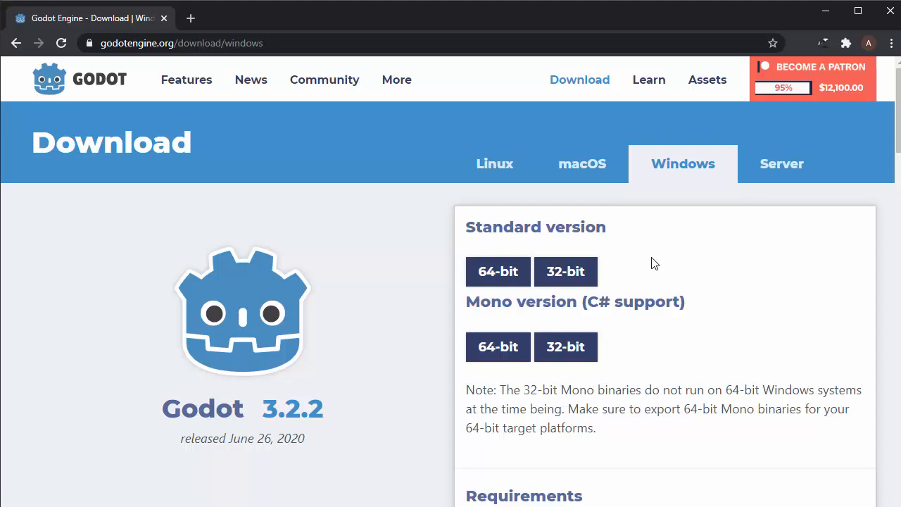
scroll("down", 3)
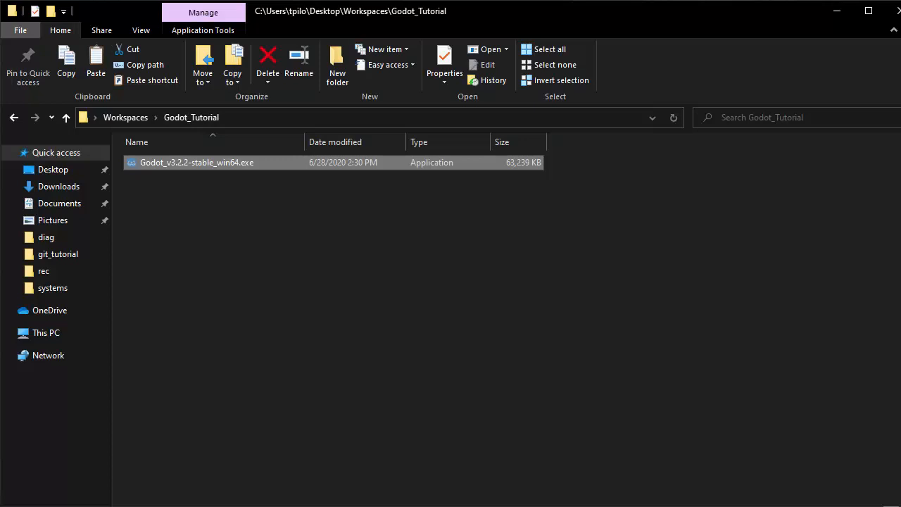
double_click(196, 163)
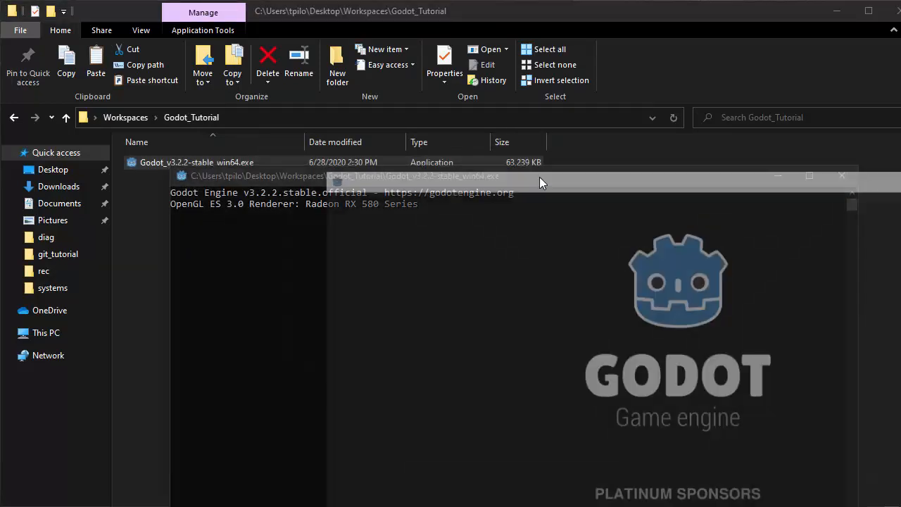